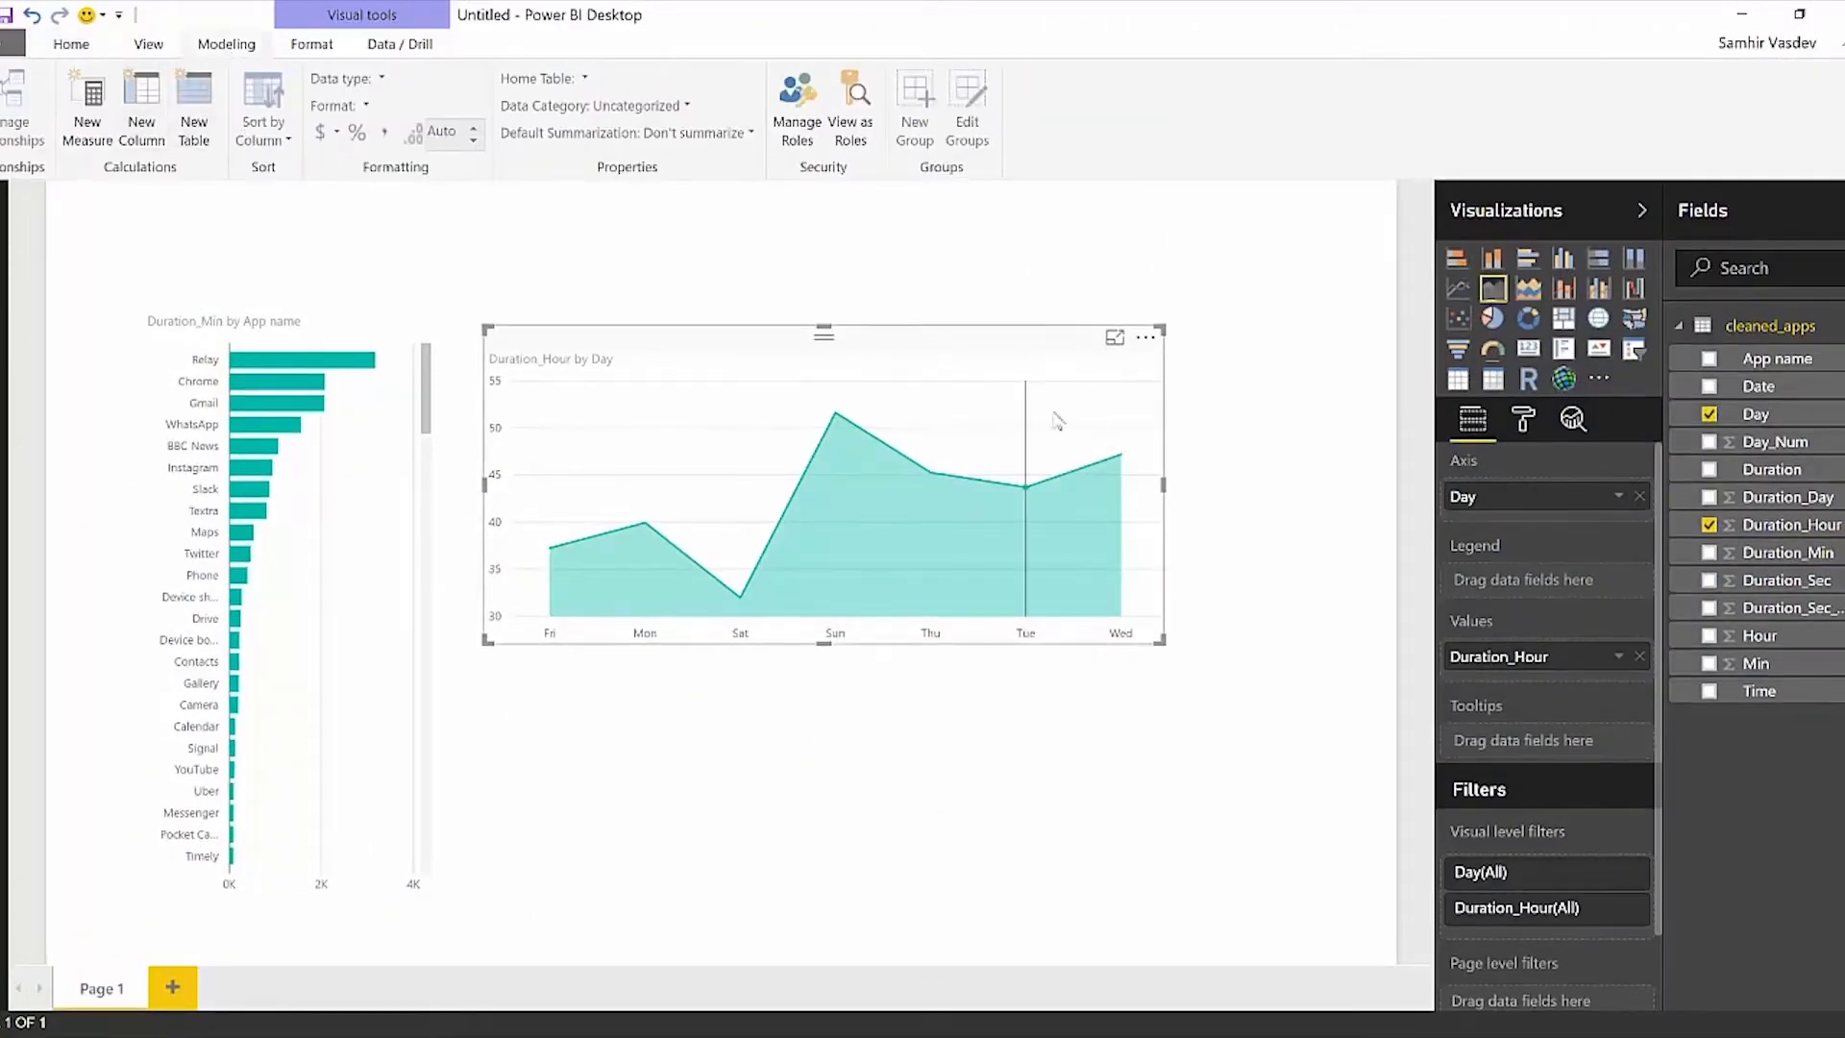
Sort the Day field by the Day_Num column so the area chart runs Sunday to Saturday.
{"action": "left_click", "coordinate": [1754, 413]}
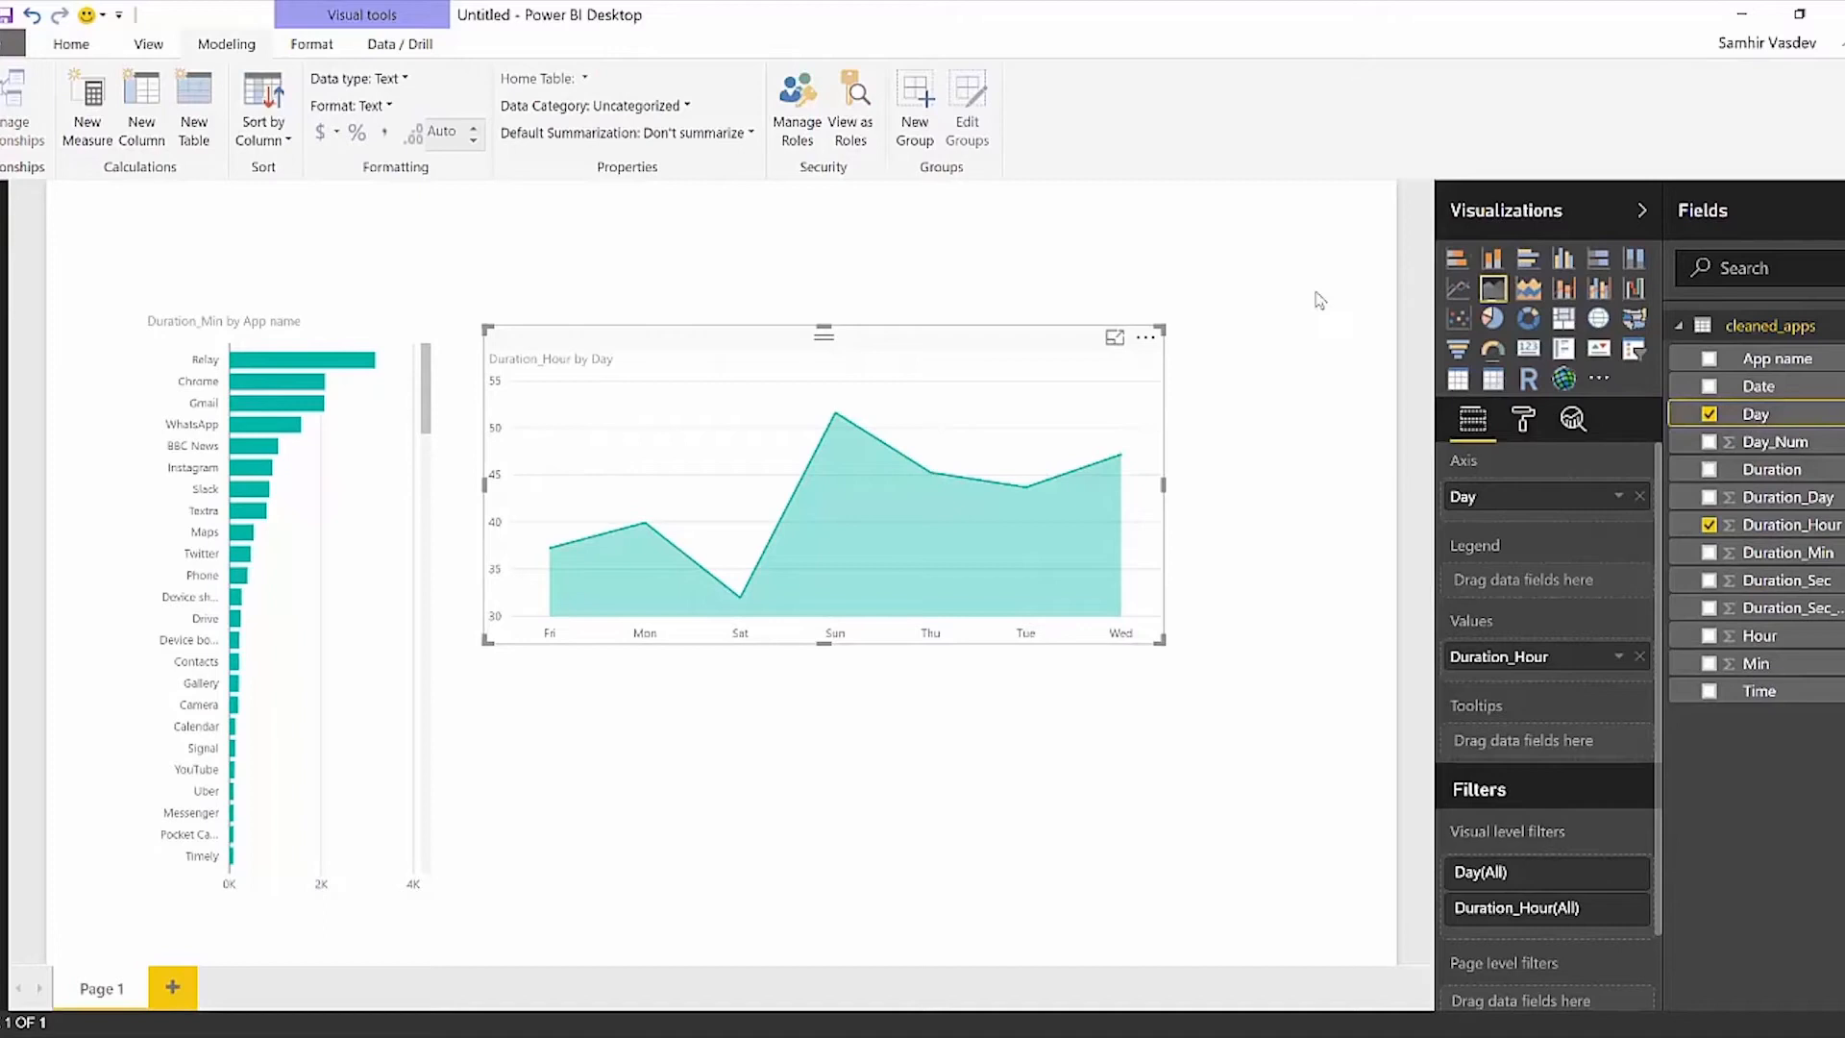
{"action": "left_click", "coordinate": [262, 106]}
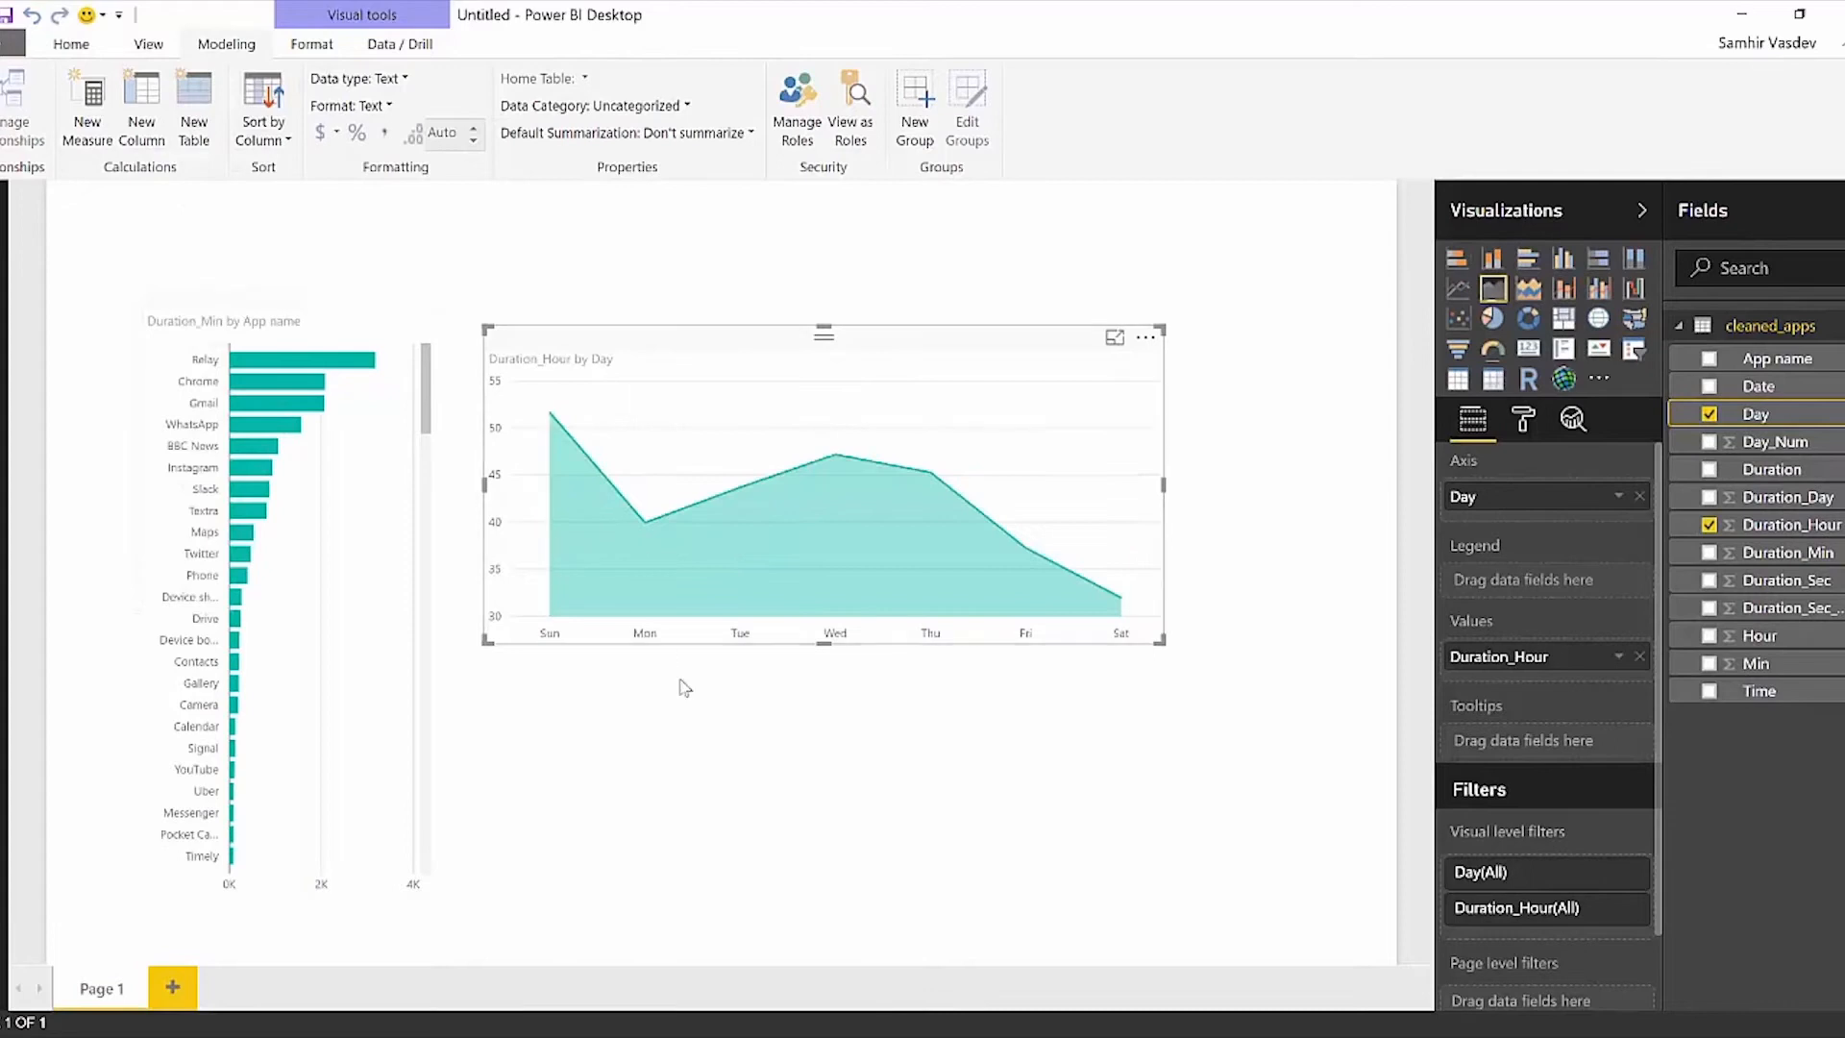
{"action": "mouse_move", "coordinate": [975, 693]}
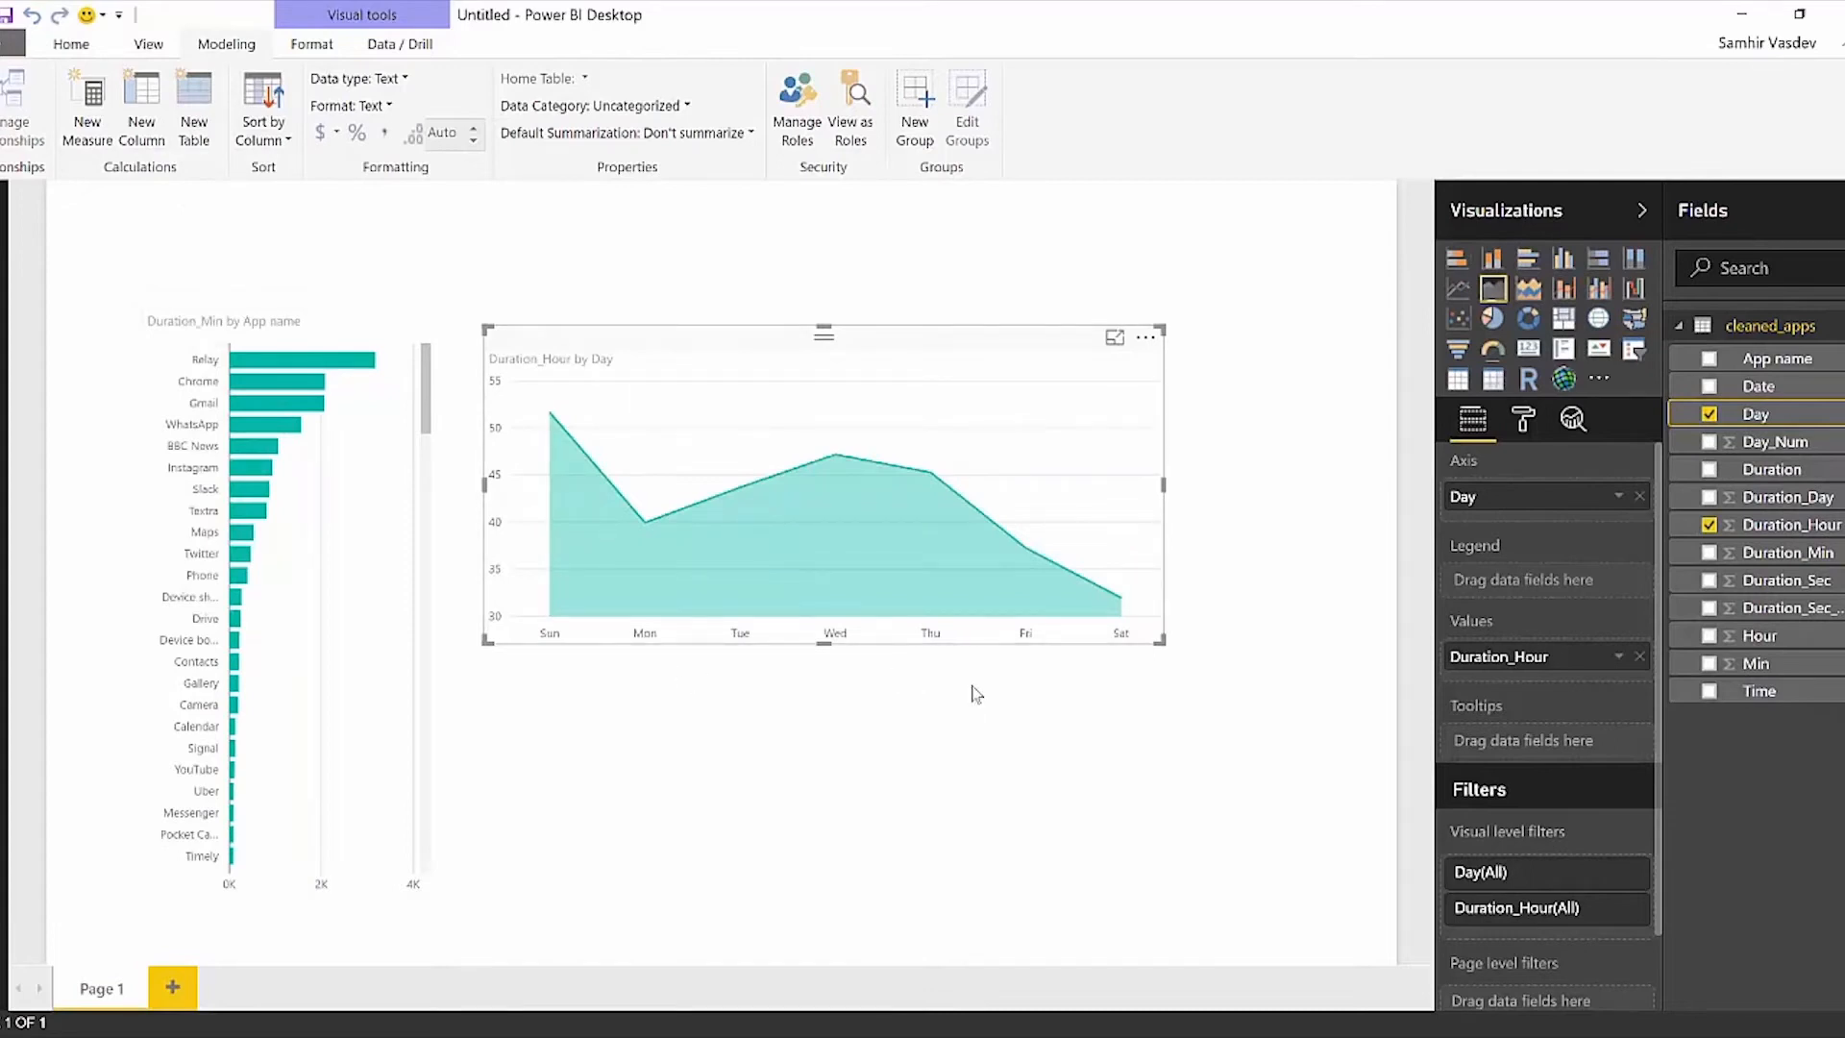